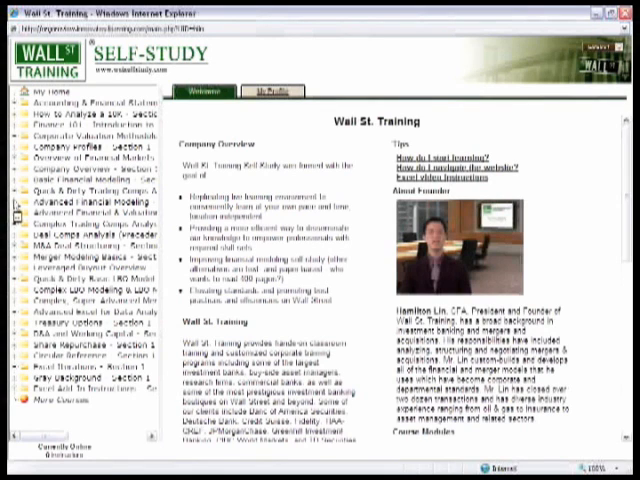
# Step: Expand Advanced Financial Modeling in the navigation tree and open its Income Statement lesson
pyautogui.click(20, 211)
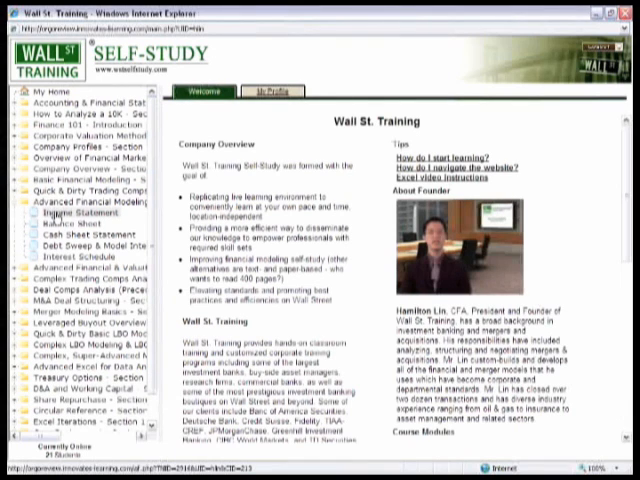
pyautogui.click(80, 213)
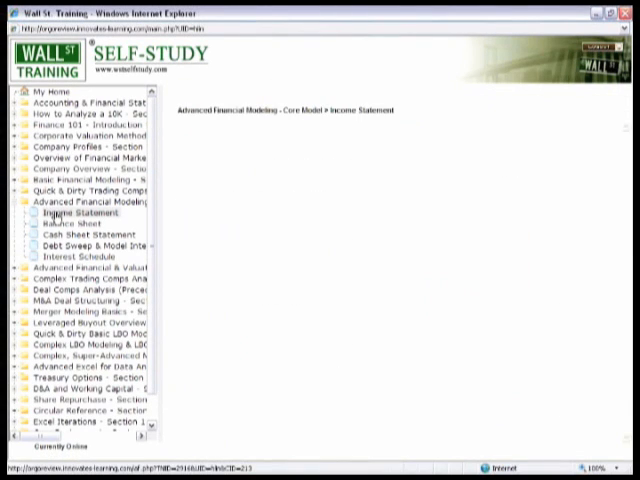
# Step: Show the lesson's Notes listing the Core Model Template and WMT 10-K PDF, cancelling the PDF download
pyautogui.click(88, 212)
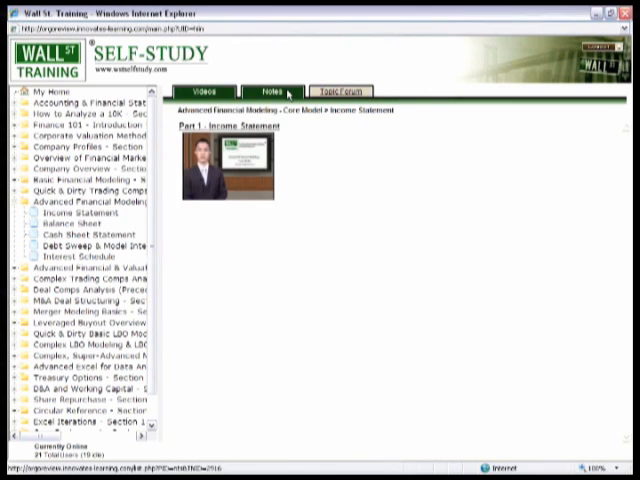
pyautogui.click(268, 90)
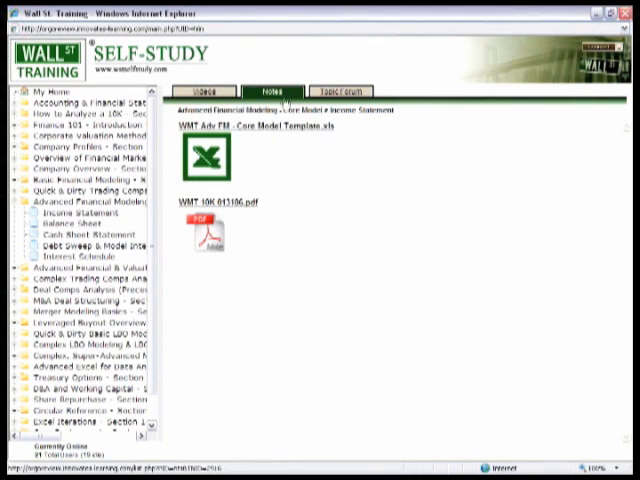
pyautogui.click(206, 228)
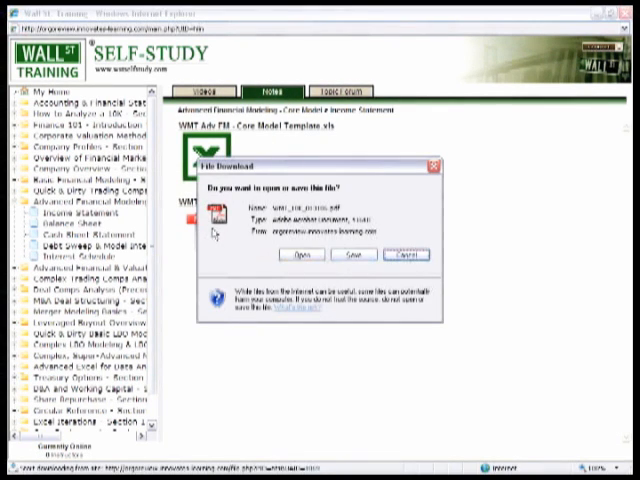
pyautogui.click(280, 254)
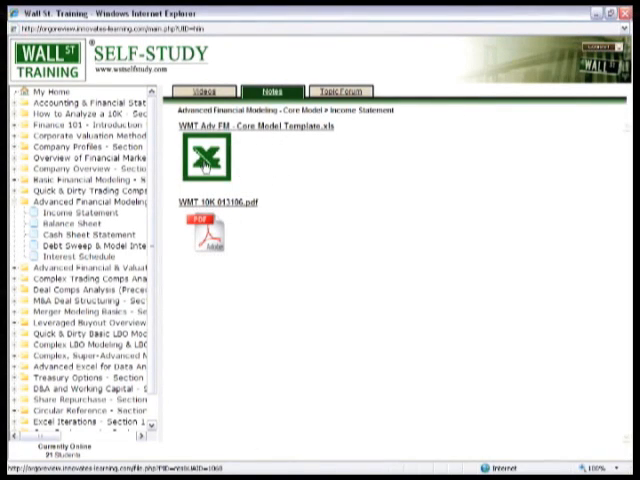
pyautogui.click(209, 160)
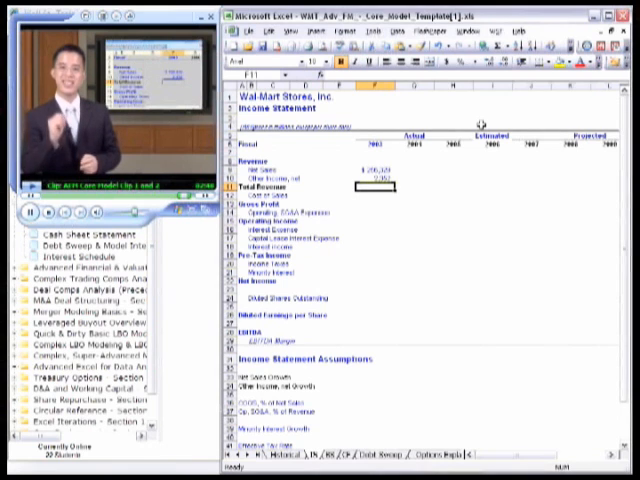
# Step: Start the 2003 Total Revenue formula in F11 by entering =SUM(
pyautogui.write('=SUM(F9:F10')
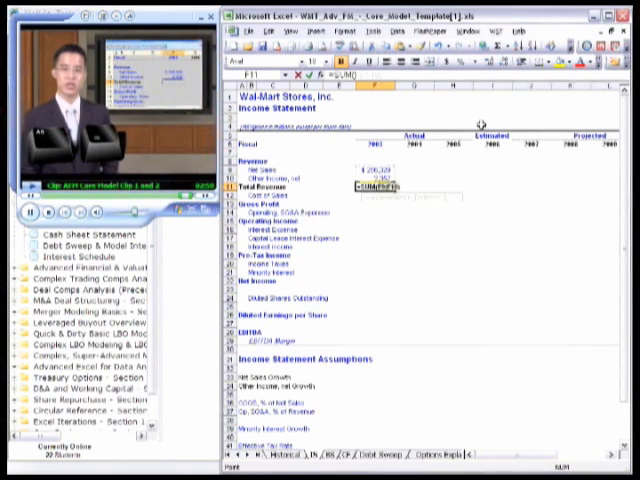